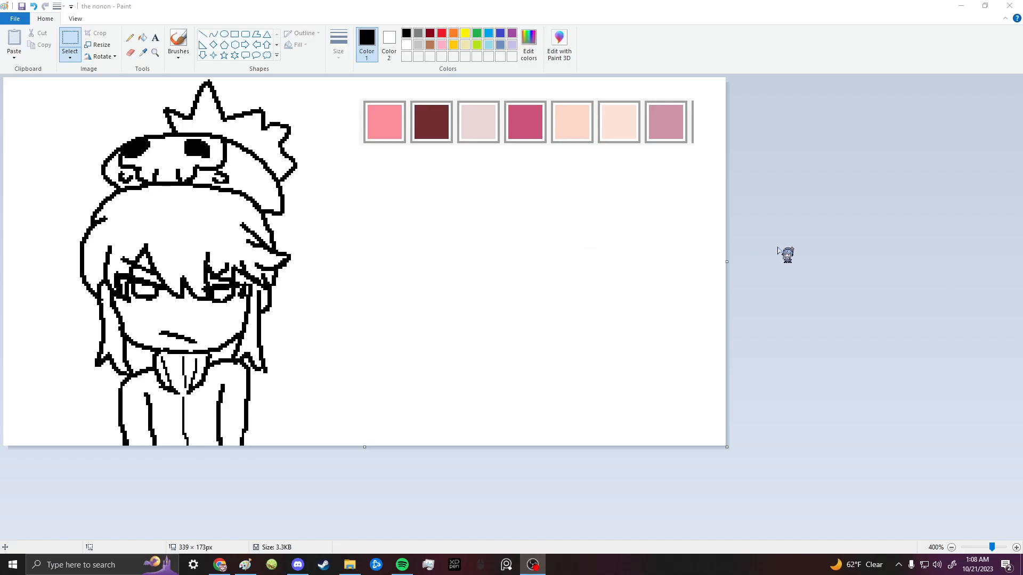
mouse_move(289, 142)
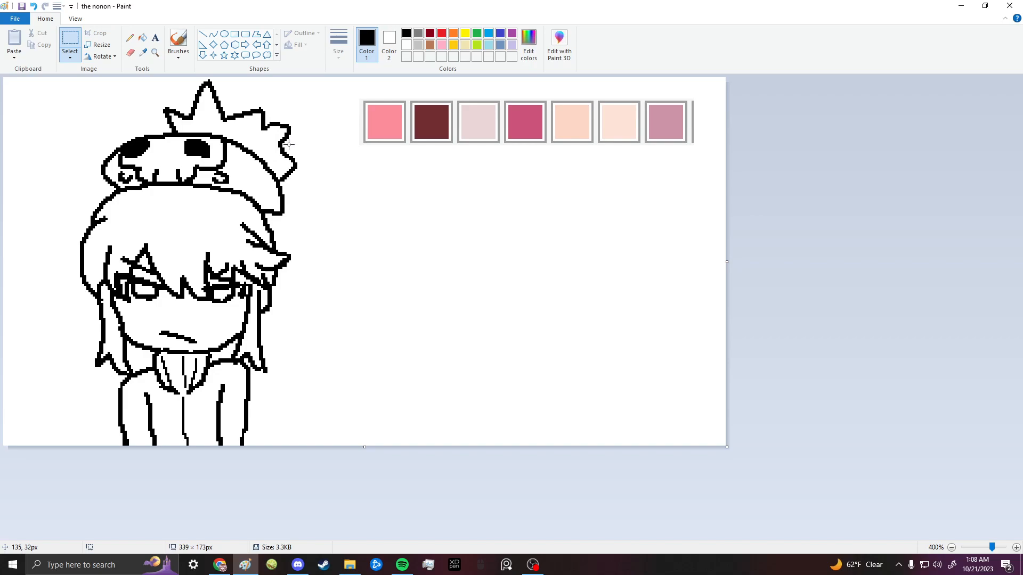
mouse_move(143, 37)
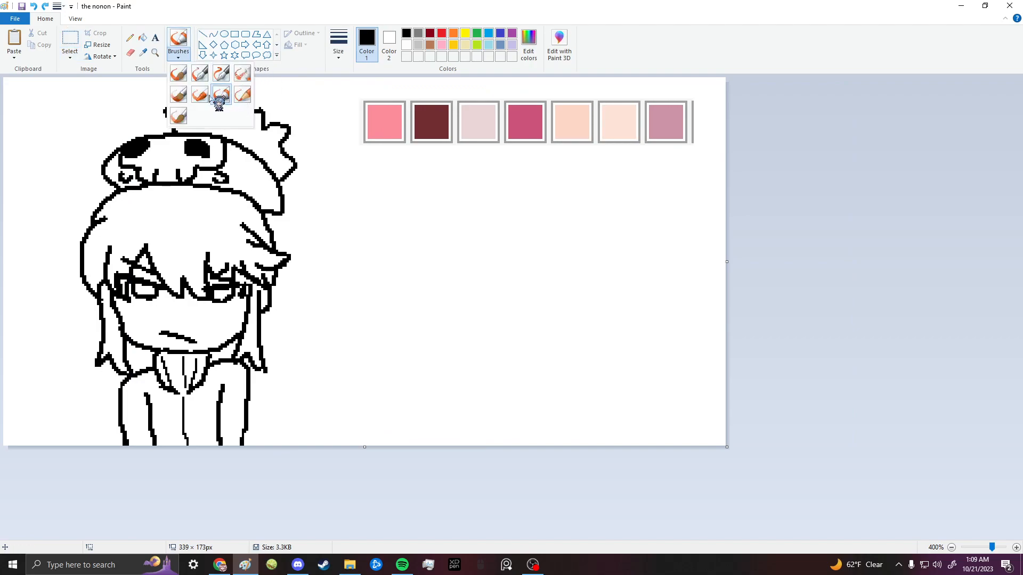
- Choose a soft brush with pink and place a trial dab on the hair
left_click(337, 43)
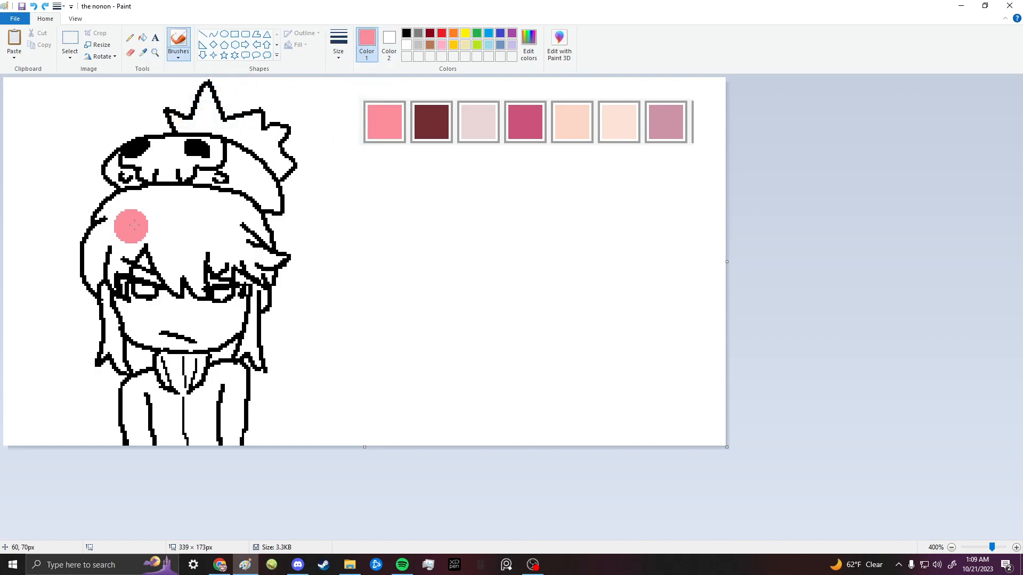
left_click_drag(130, 225, 209, 234)
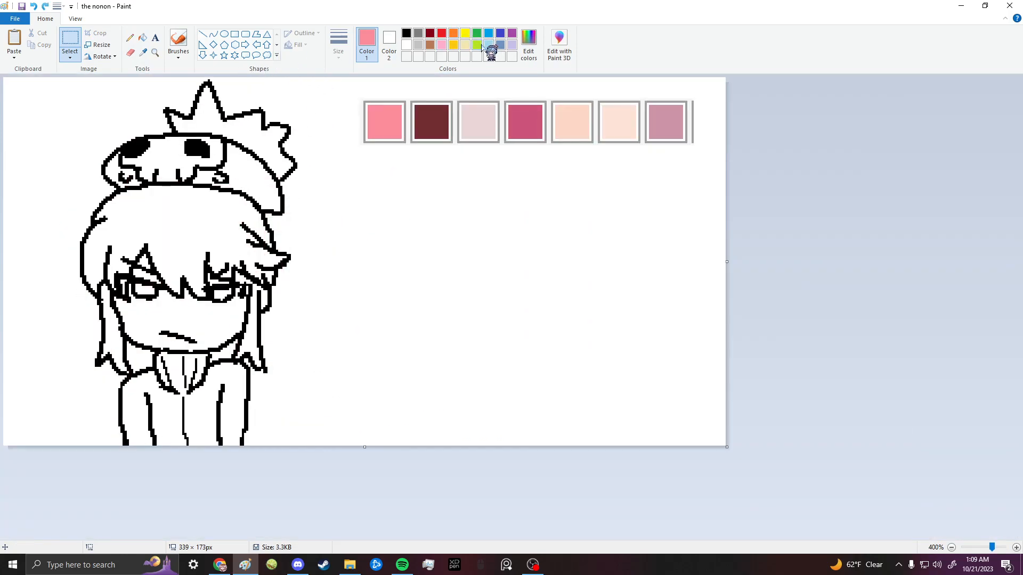
- Make lime green the active colour and fill the white background with it
left_click(478, 44)
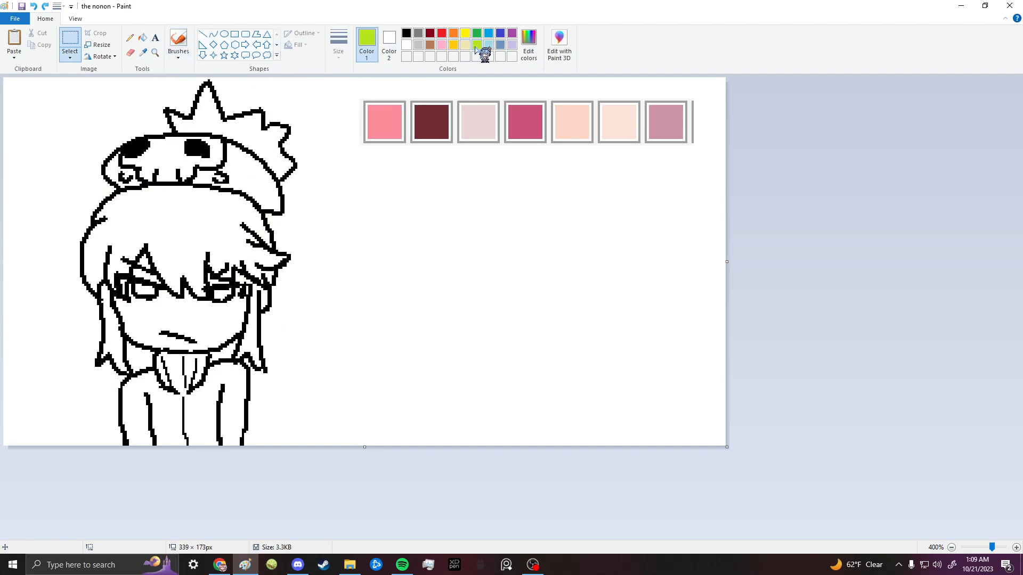
mouse_move(478, 42)
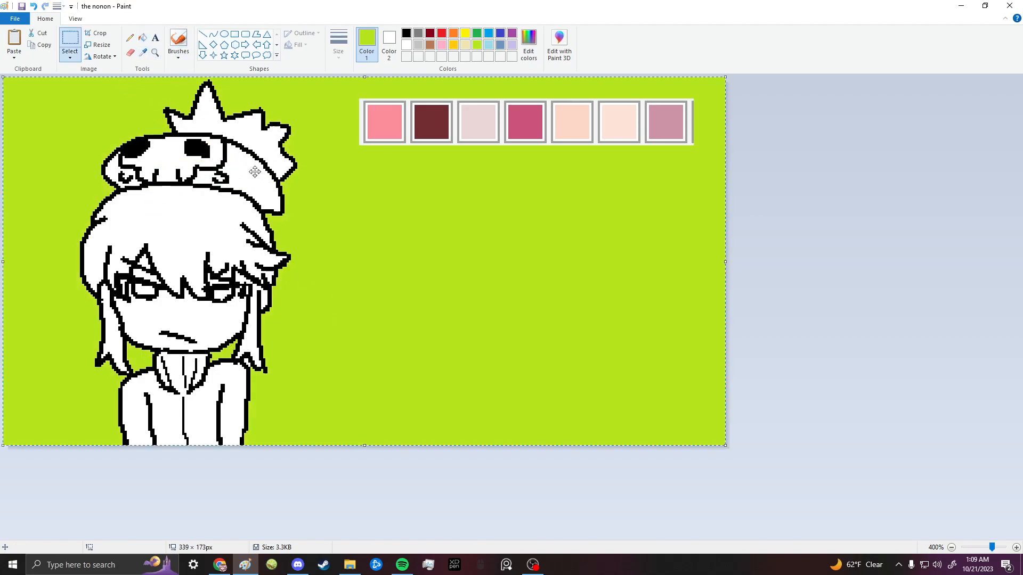
left_click_drag(130, 215, 98, 234)
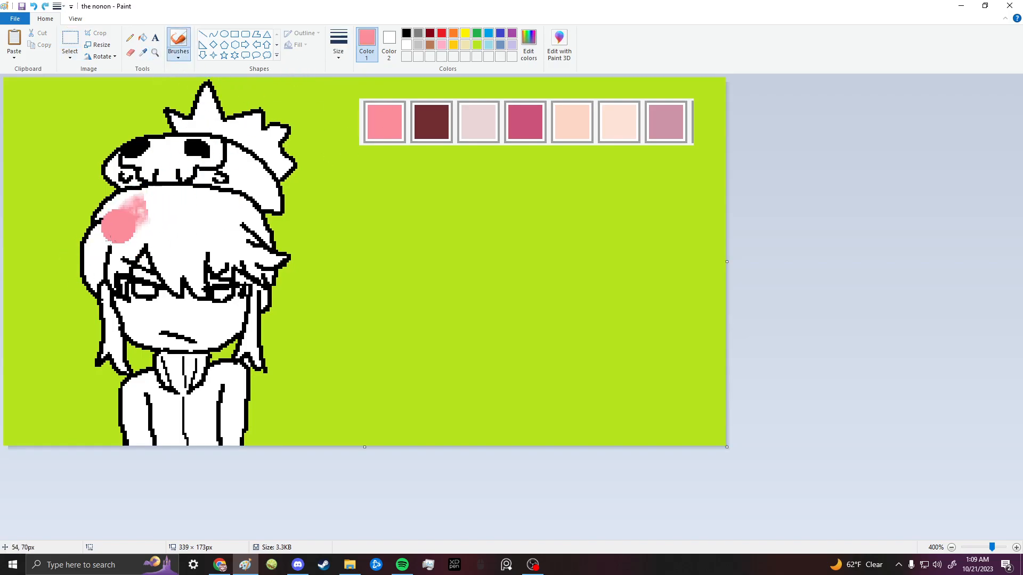
- Sweep soft pink down across the character's hair with the airbrush-style brush
left_click_drag(130, 215, 98, 365)
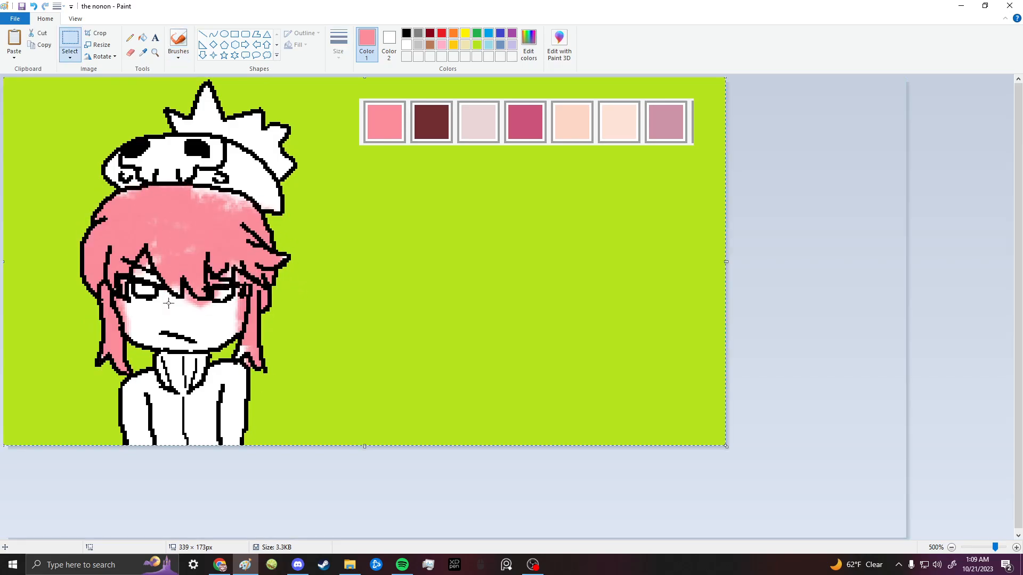
left_click(963, 547)
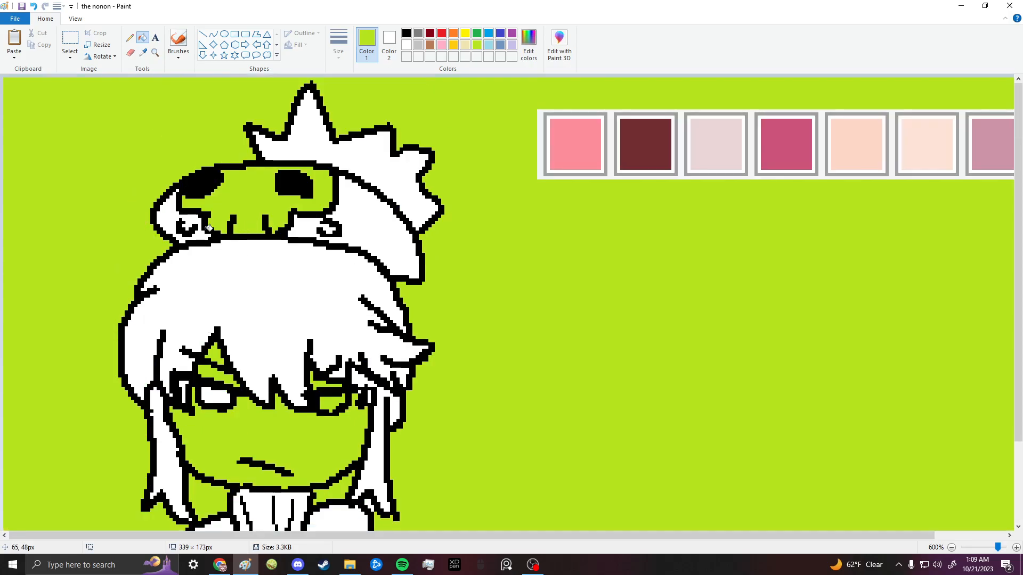
- Fill the face and other enclosed areas with lime green, leaving the hair white
scroll("down", 3)
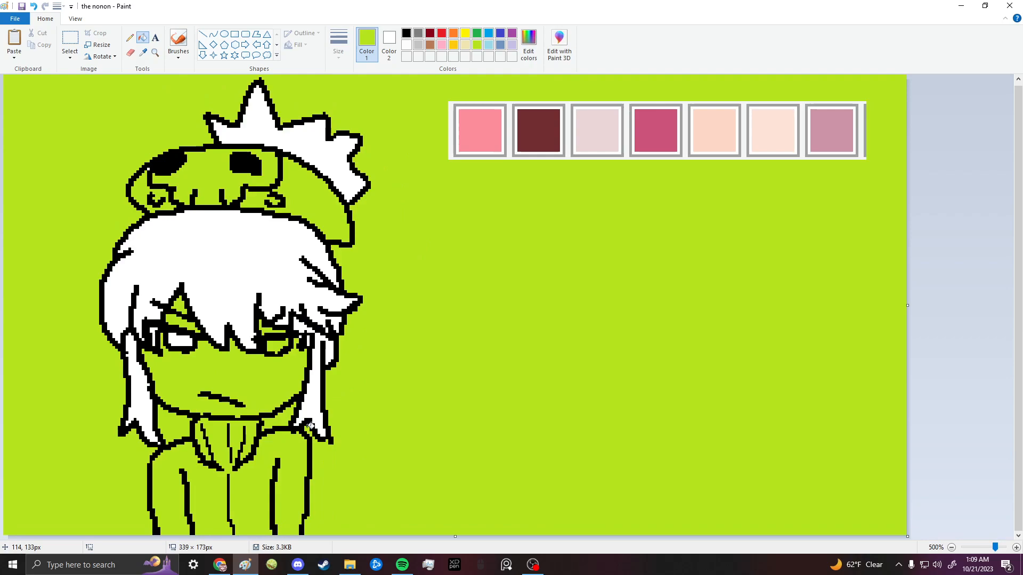
left_click(274, 181)
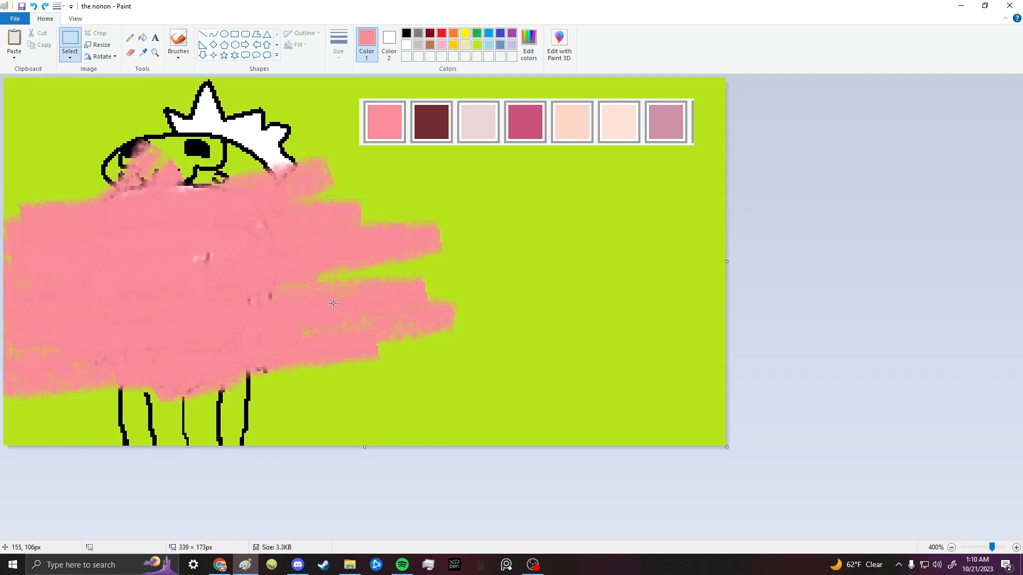
- Paste the line art over the pink scribbles with Transparent selection and set it in place
left_click(1007, 548)
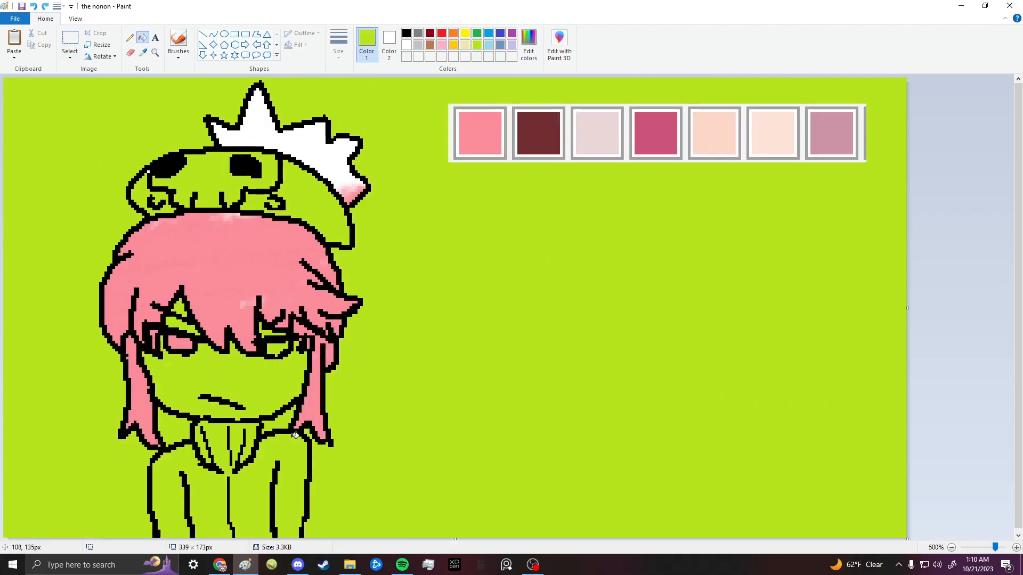
left_click(951, 548)
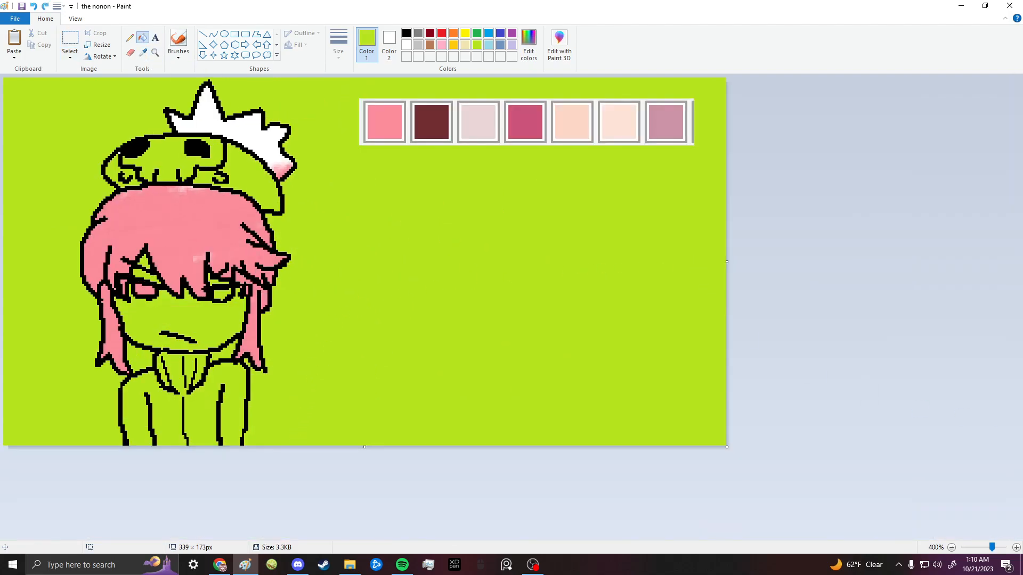